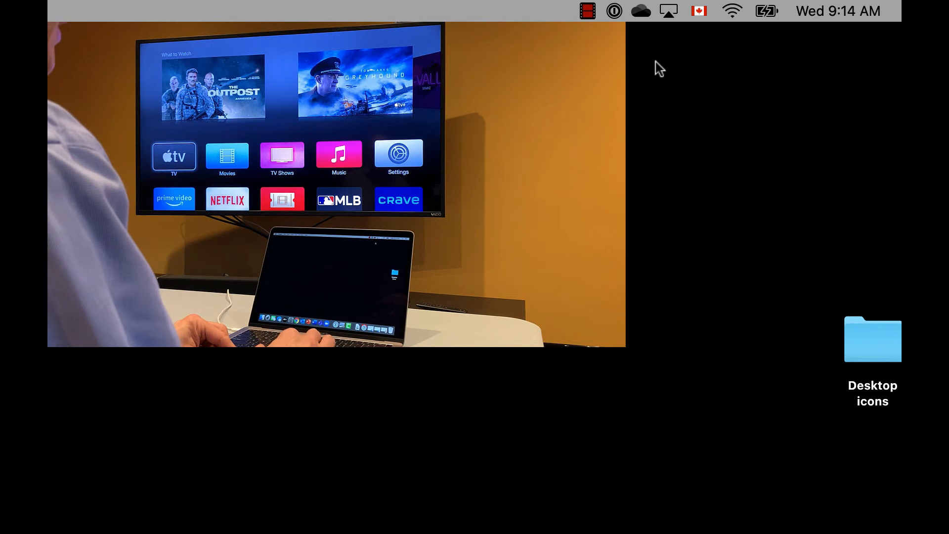
Mirror the Mac desktop to Apple TV Downstairs from the menu-bar AirPlay list
left_click(668, 10)
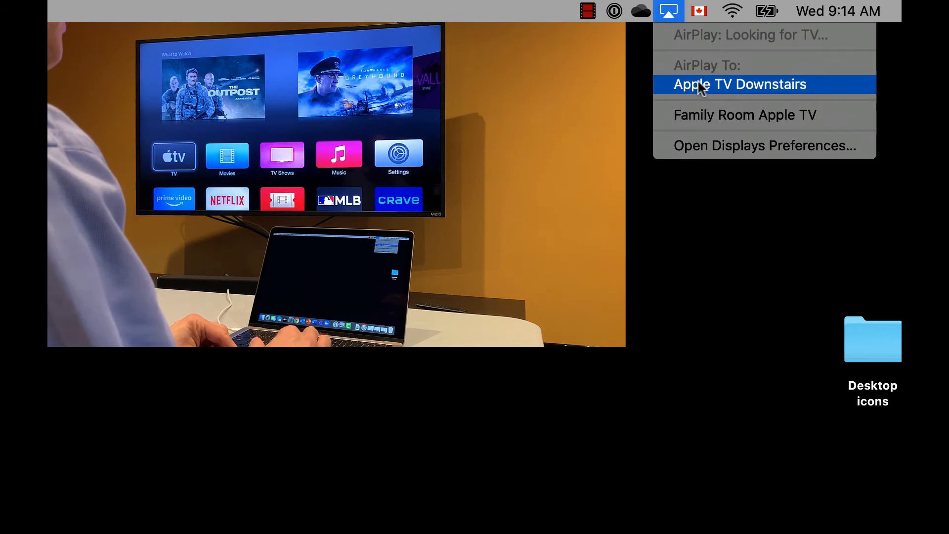
left_click(740, 84)
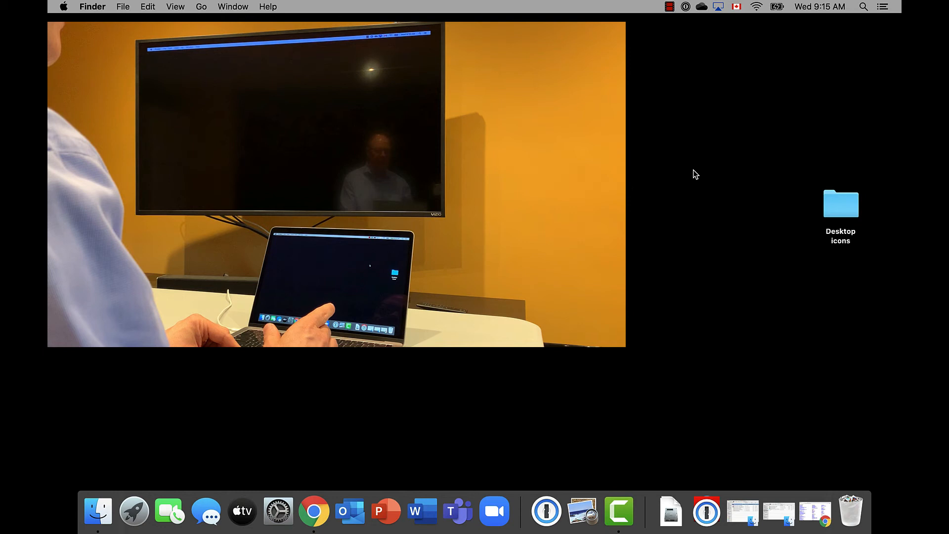
Show the laptop and TV screens side by side in the Displays Arrangement pane
left_click(718, 6)
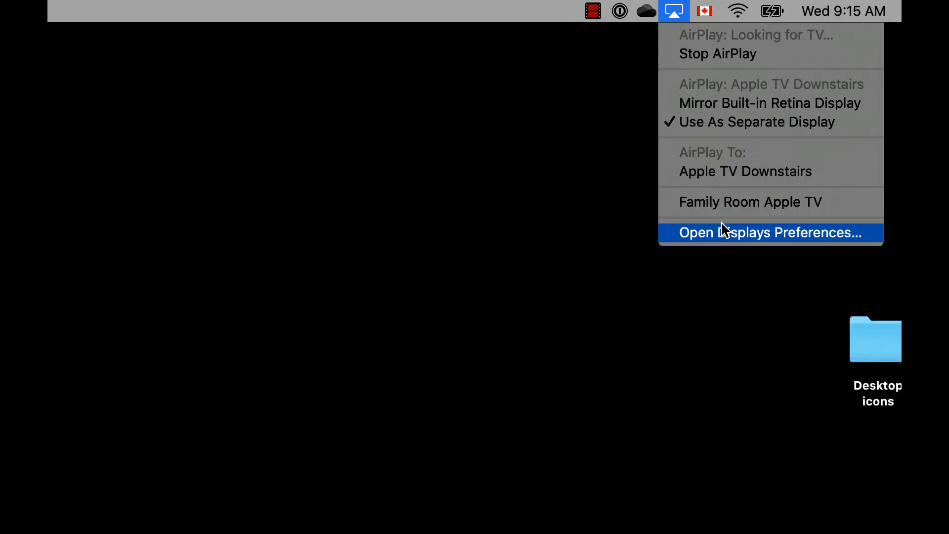
left_click(769, 232)
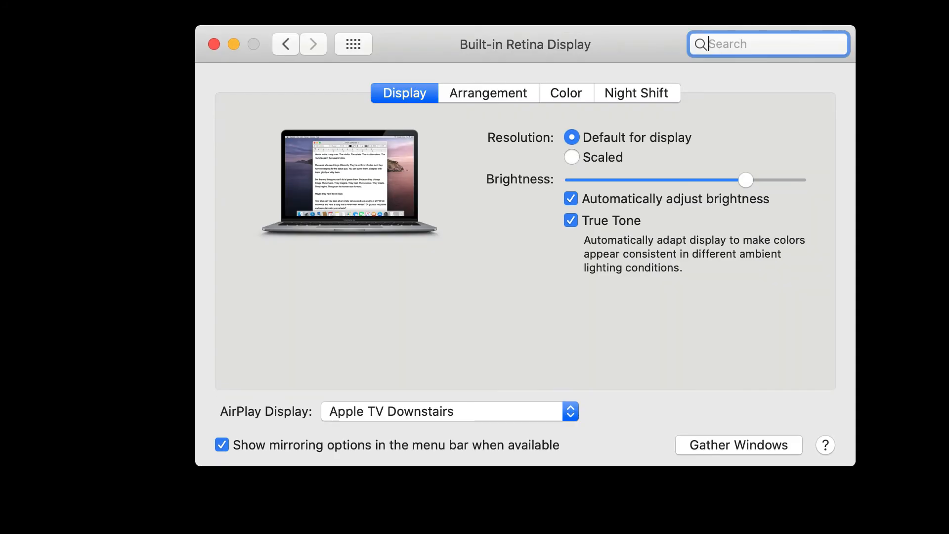
mouse_move(506, 112)
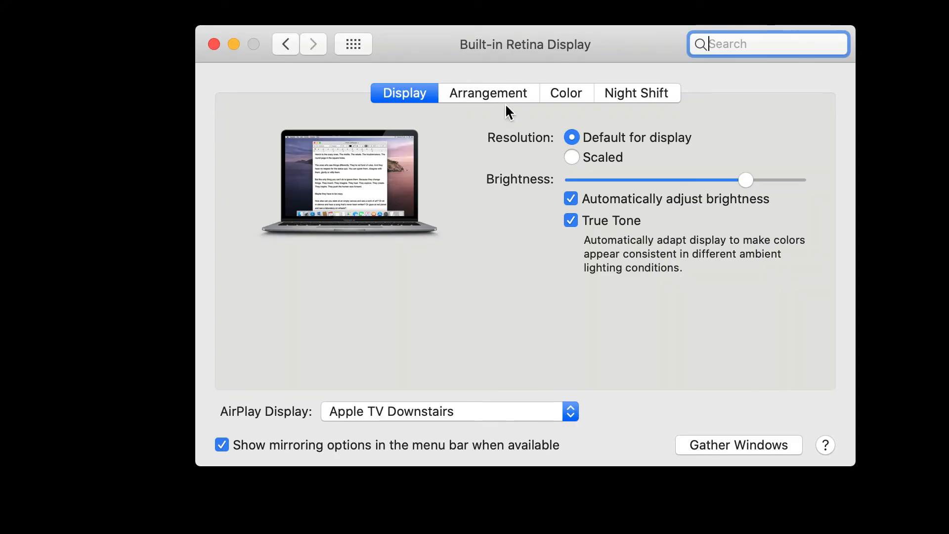
left_click(487, 93)
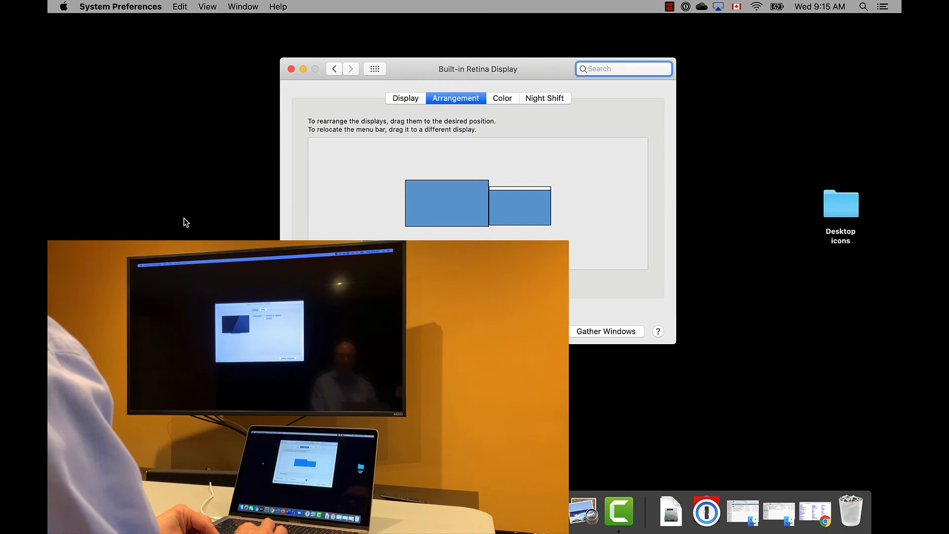
mouse_move(237, 223)
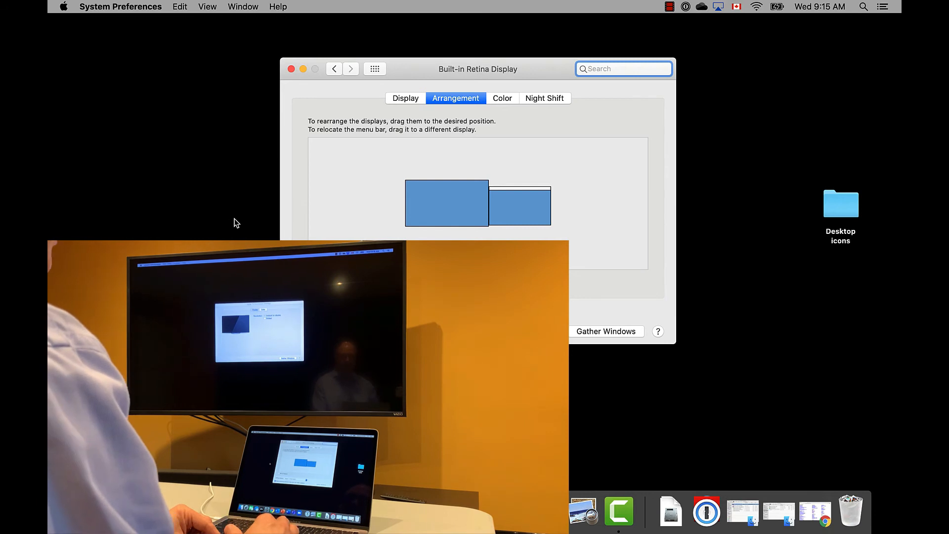
left_click(623, 68)
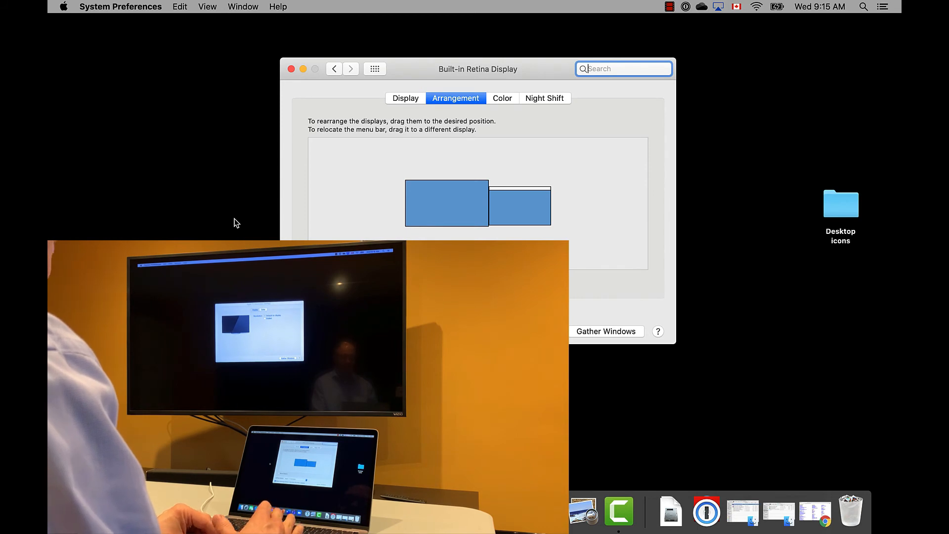
mouse_move(264, 110)
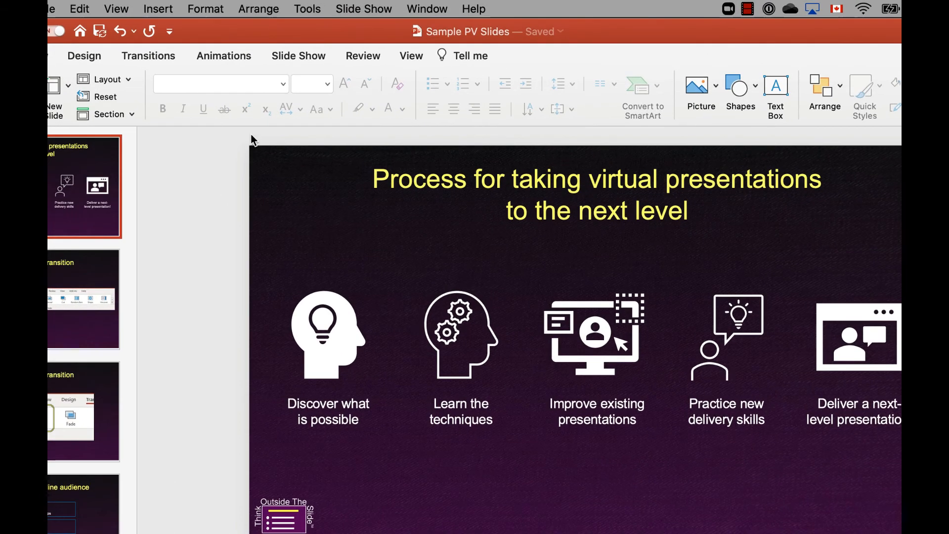
Show the Slide Show ribbon tools for the Sample PV Slides deck
left_click(298, 55)
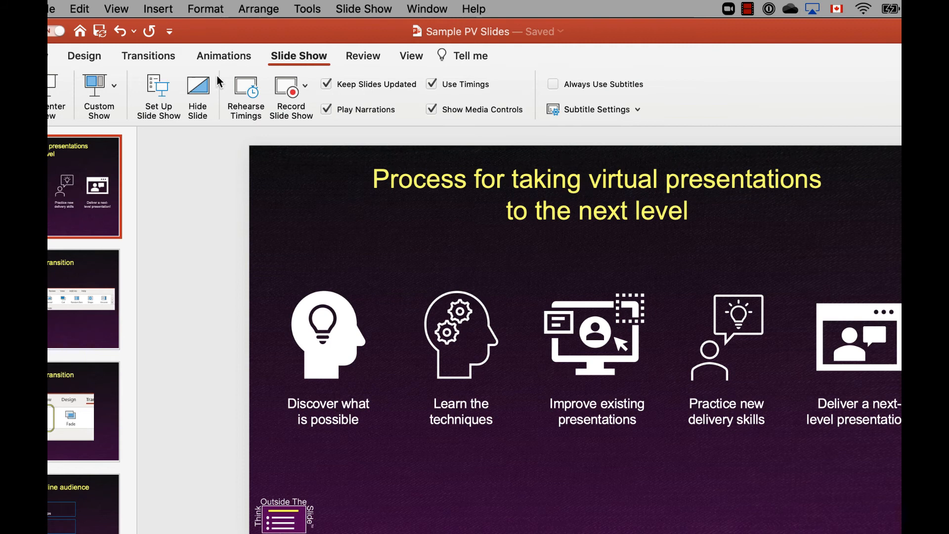
Set the Slide Show Monitor to Monitor 2 in Set Up Slide Show
left_click(158, 96)
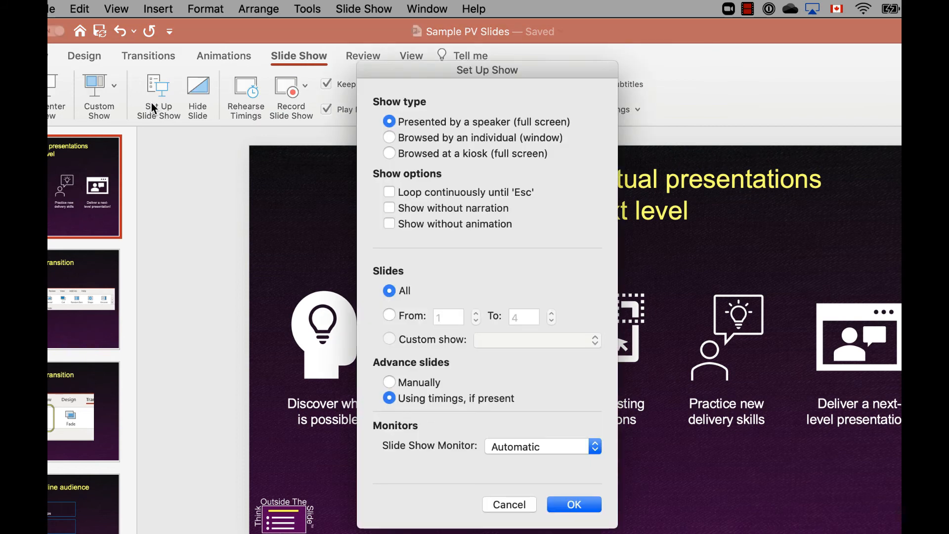
mouse_move(529, 461)
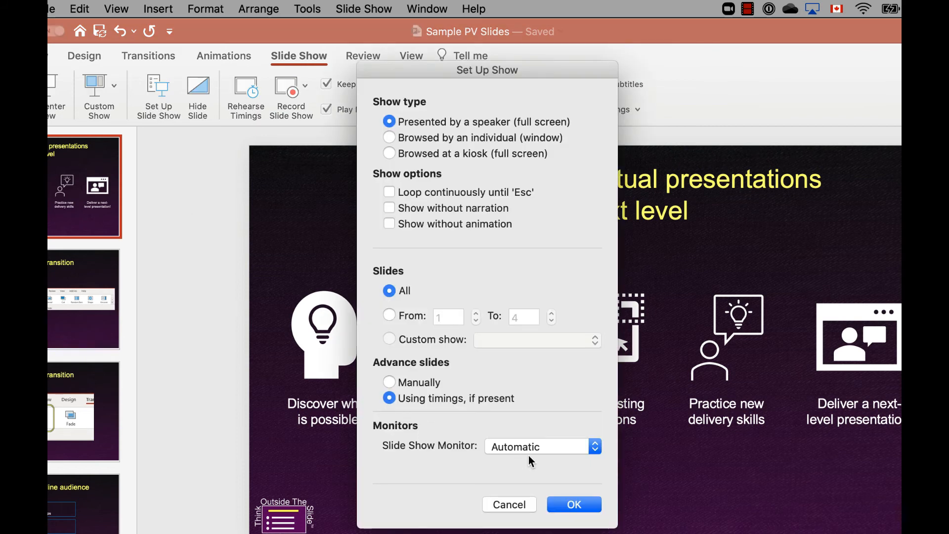
left_click(535, 446)
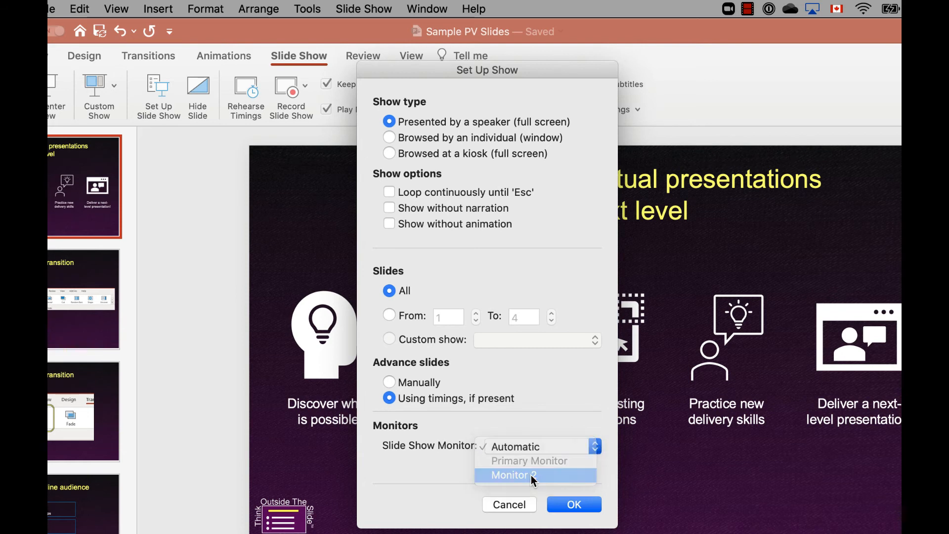
left_click(512, 474)
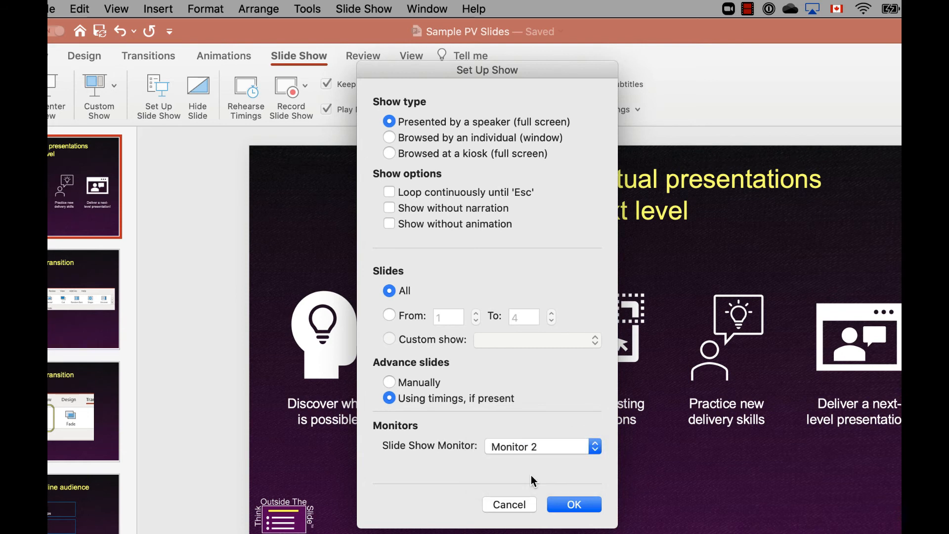
left_click(573, 504)
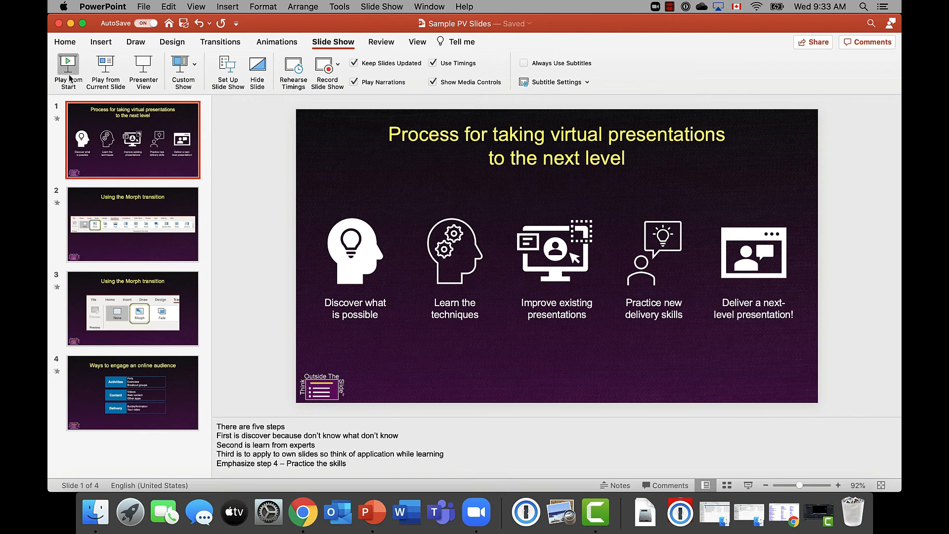
Play the slideshow from slide 1 in Presenter View, then switch to Zoom
left_click(67, 67)
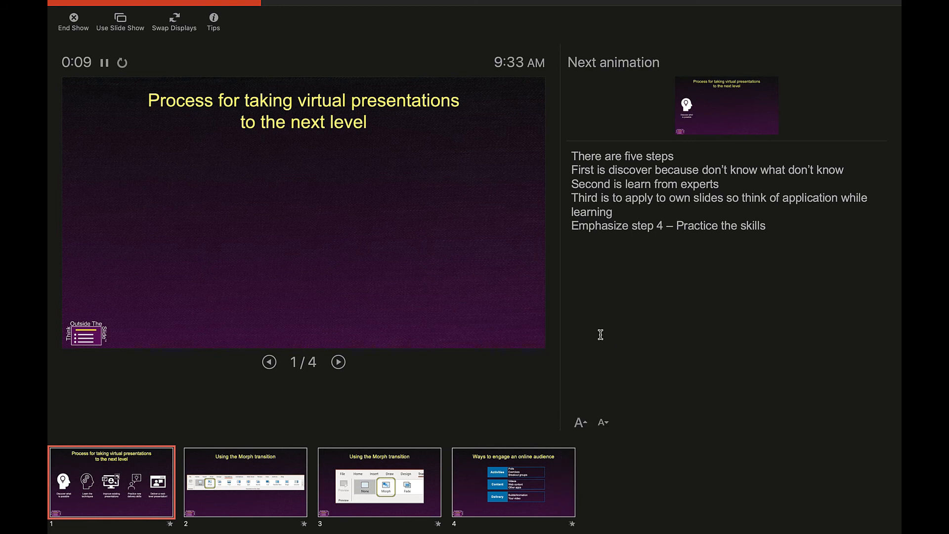
mouse_move(601, 338)
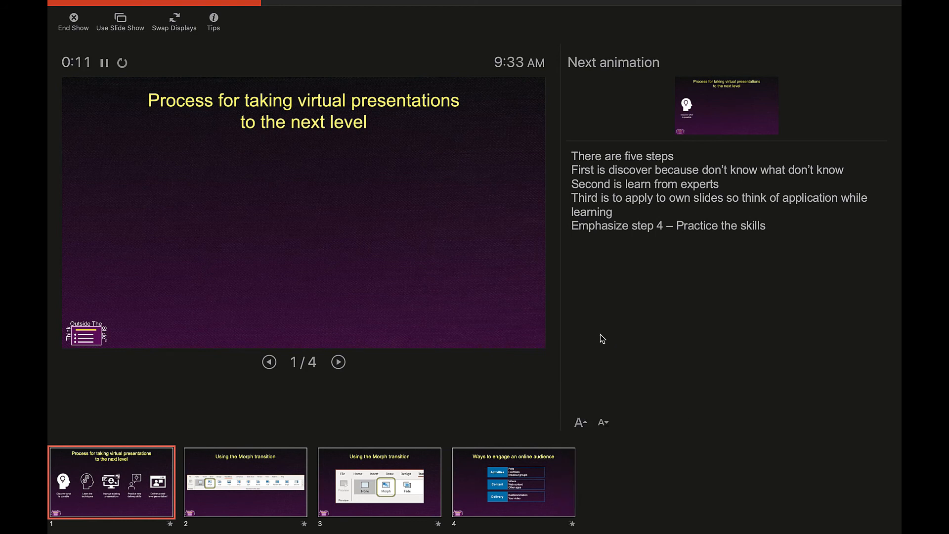
key("cmd+tab")
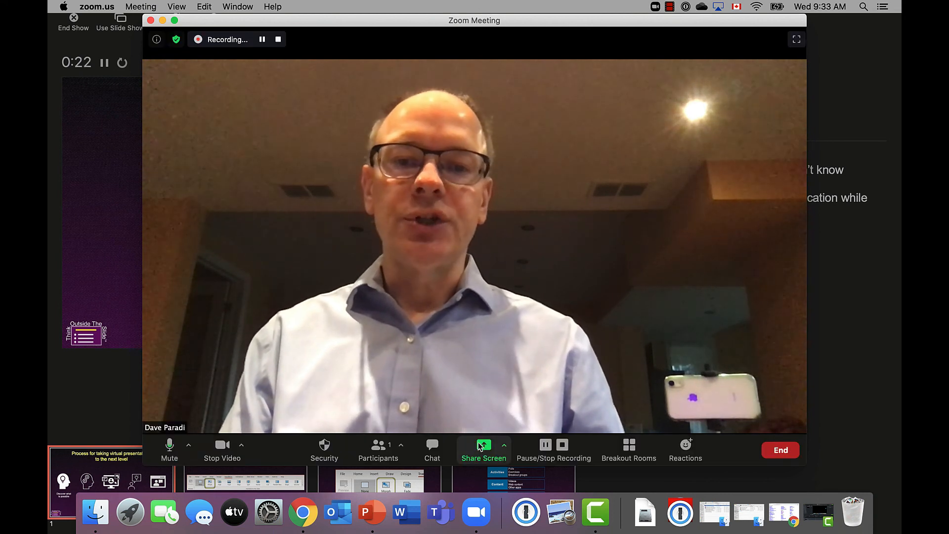
Share Desktop 2, the TV showing the slideshow, with Zoom attendees
left_click(483, 448)
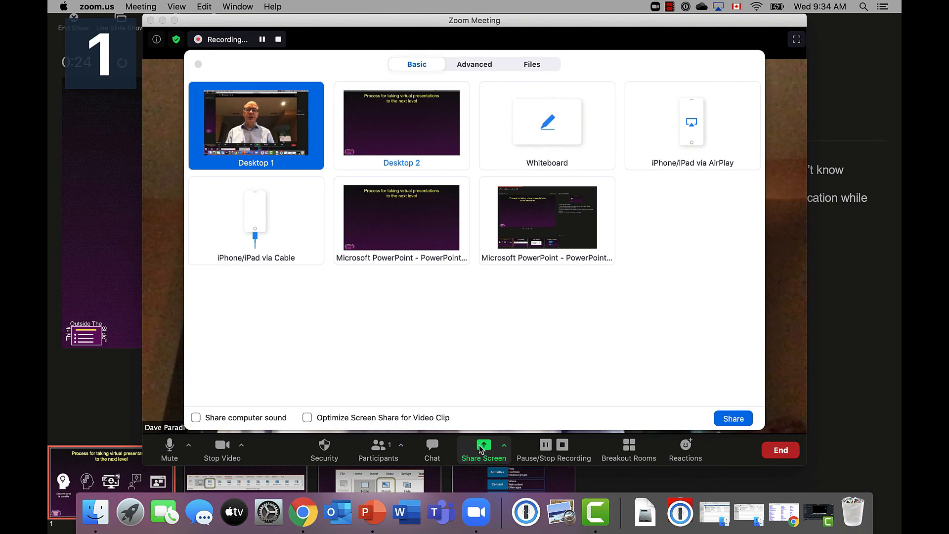
mouse_move(374, 212)
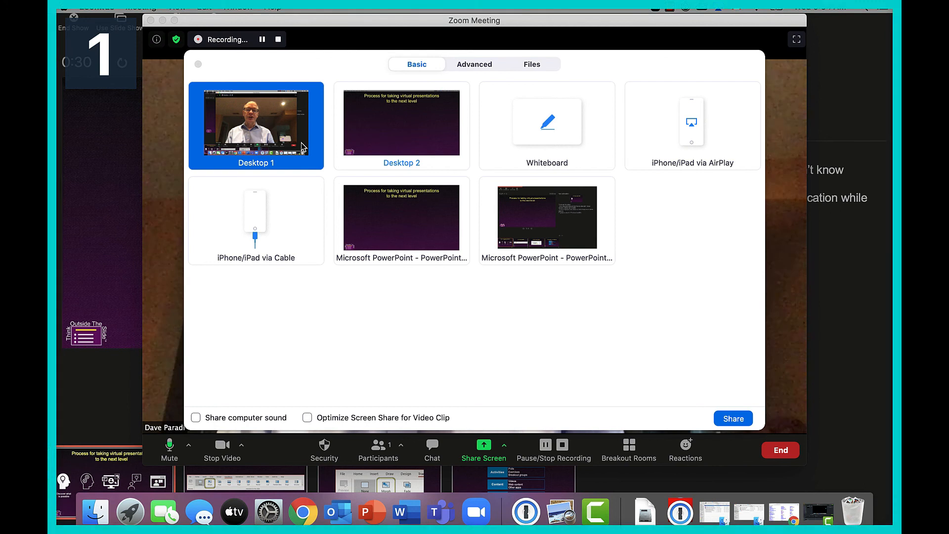
left_click(402, 124)
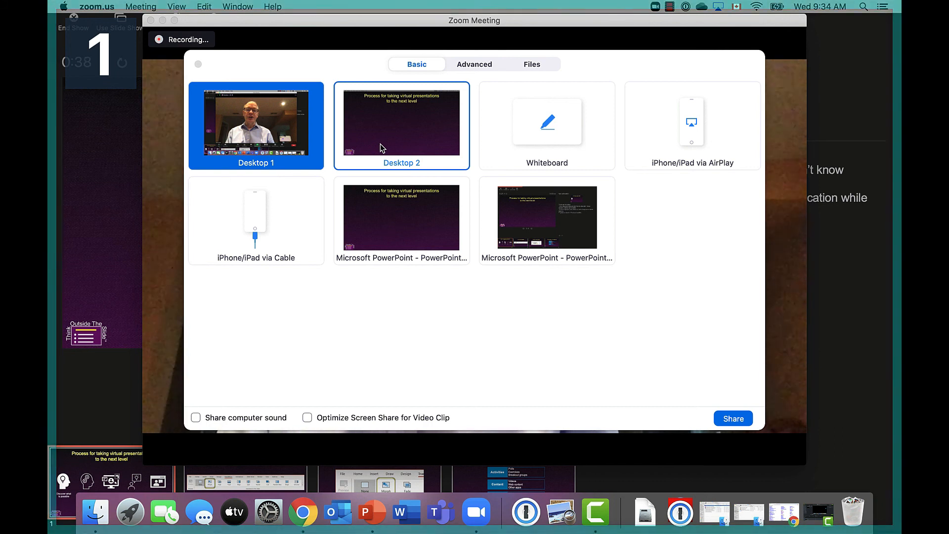
left_click(401, 121)
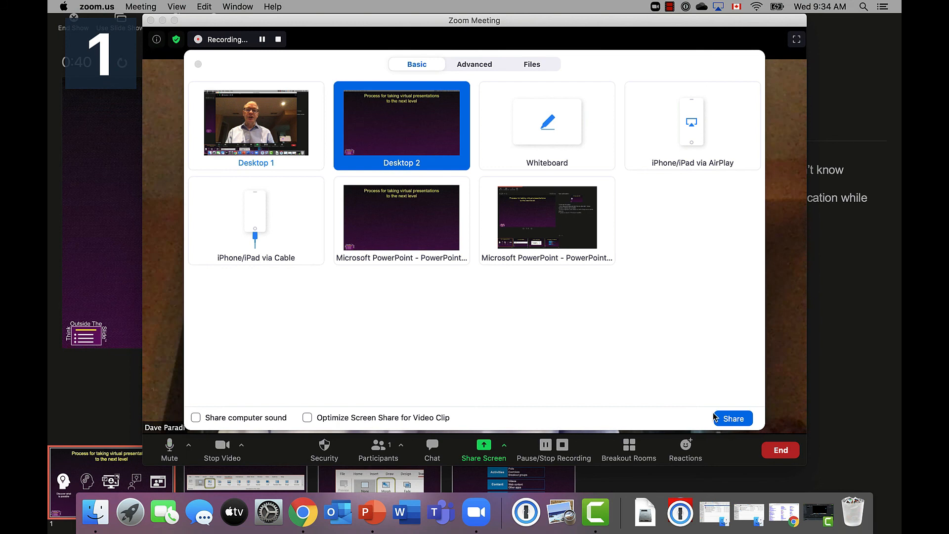
left_click(732, 418)
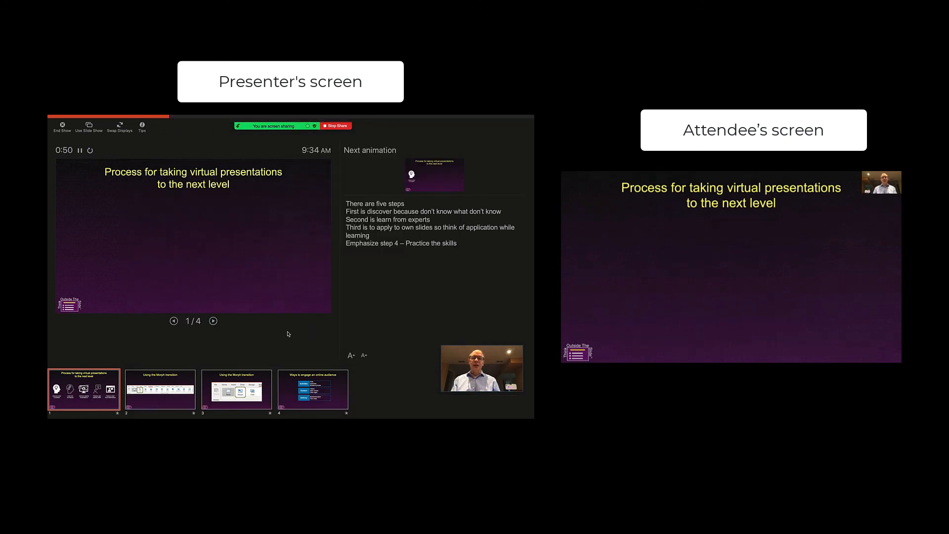
mouse_move(279, 334)
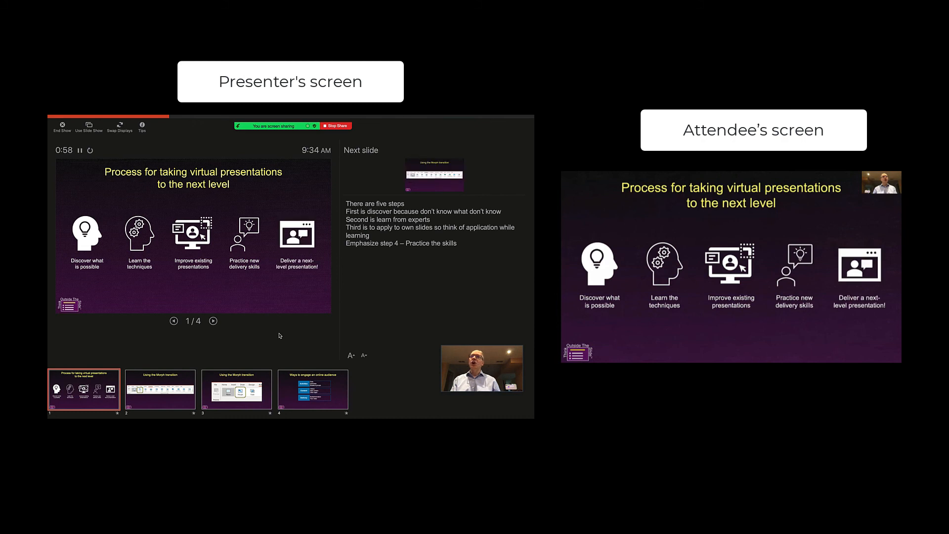
Advance Presenter View past the five-step slide to slide 3, the Morph slide
left_click(212, 320)
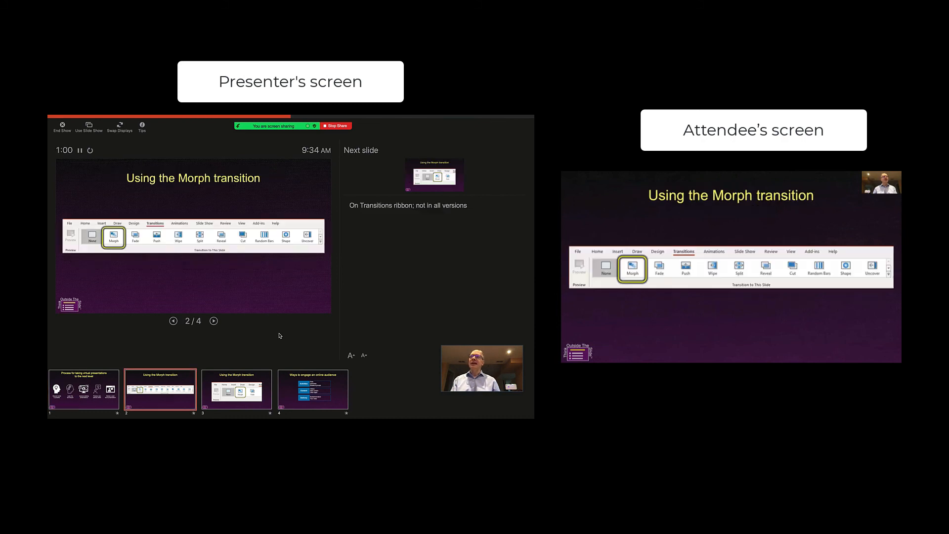
left_click(213, 320)
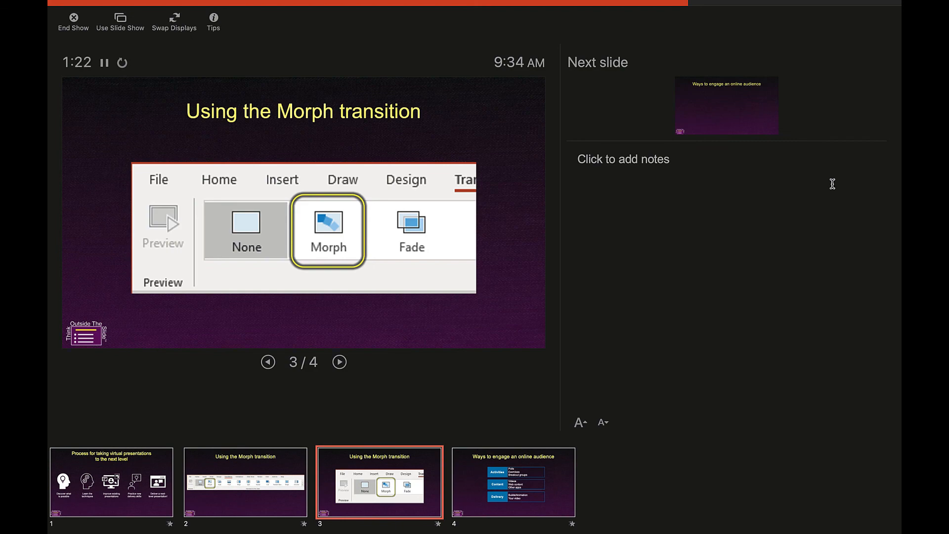
End the show from Presenter View, returning to normal view at slide 3
left_click(72, 19)
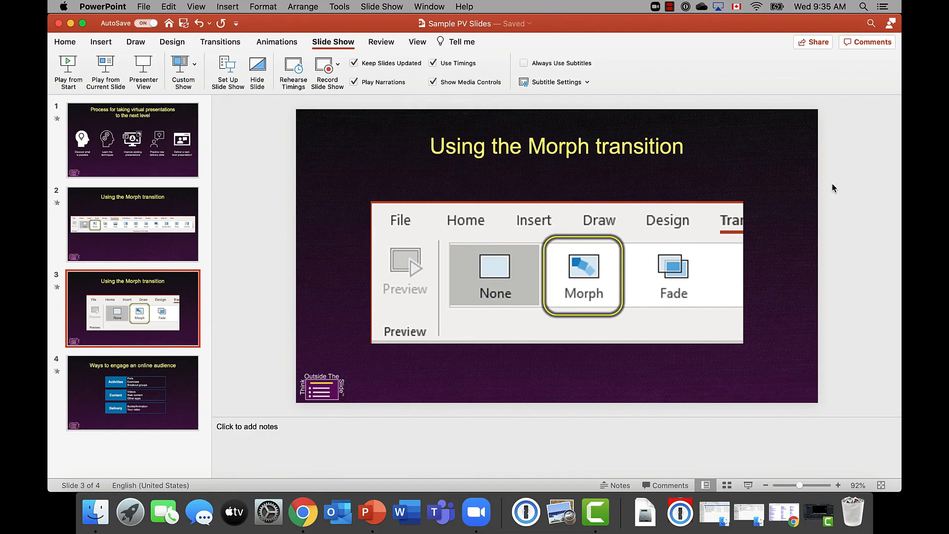